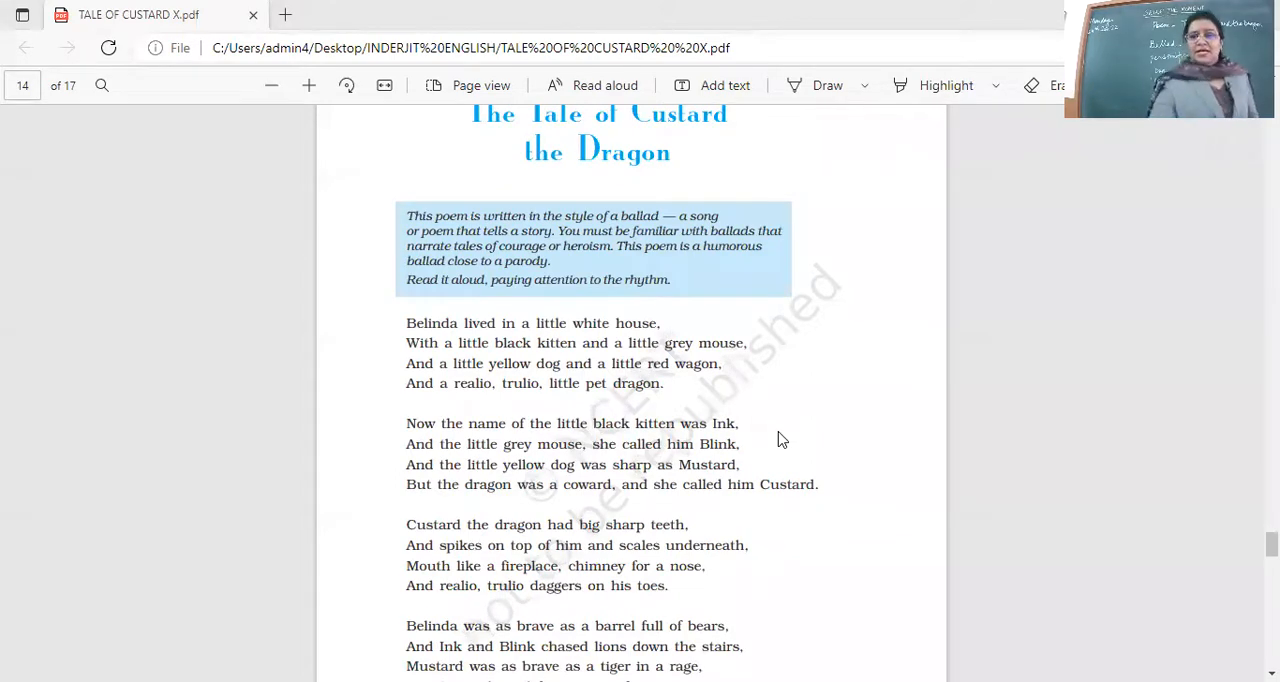
scroll("down", 3)
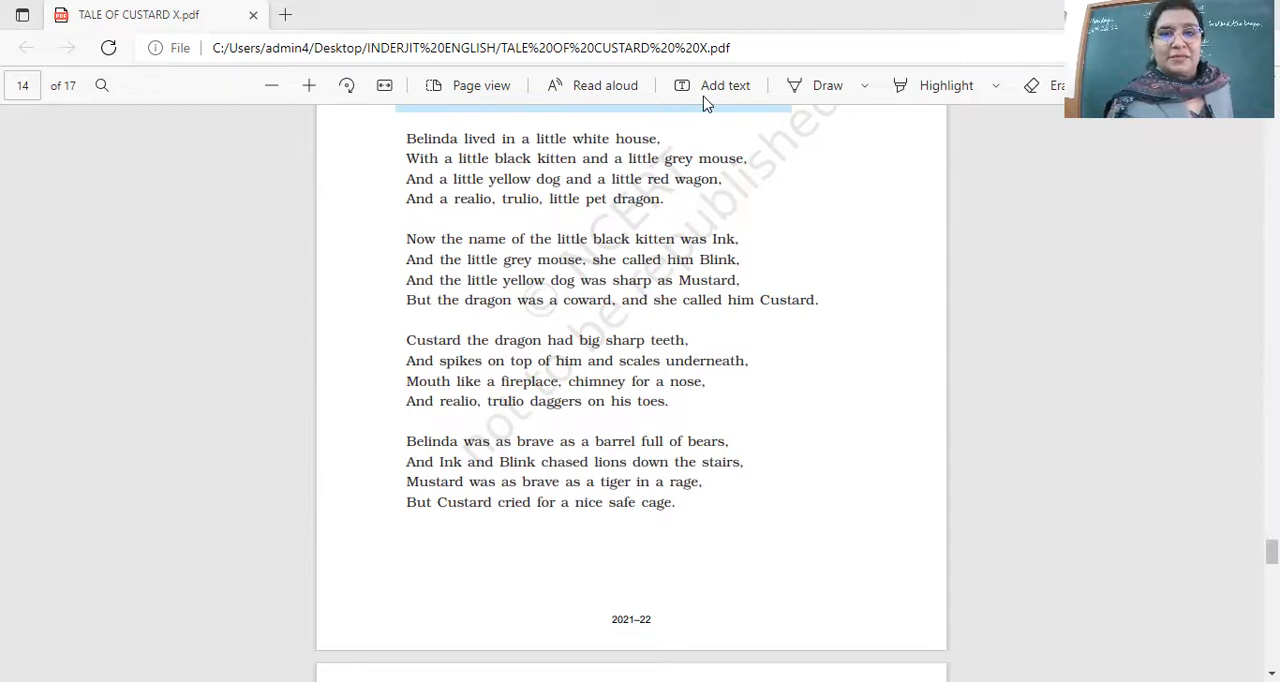
mouse_move(807, 158)
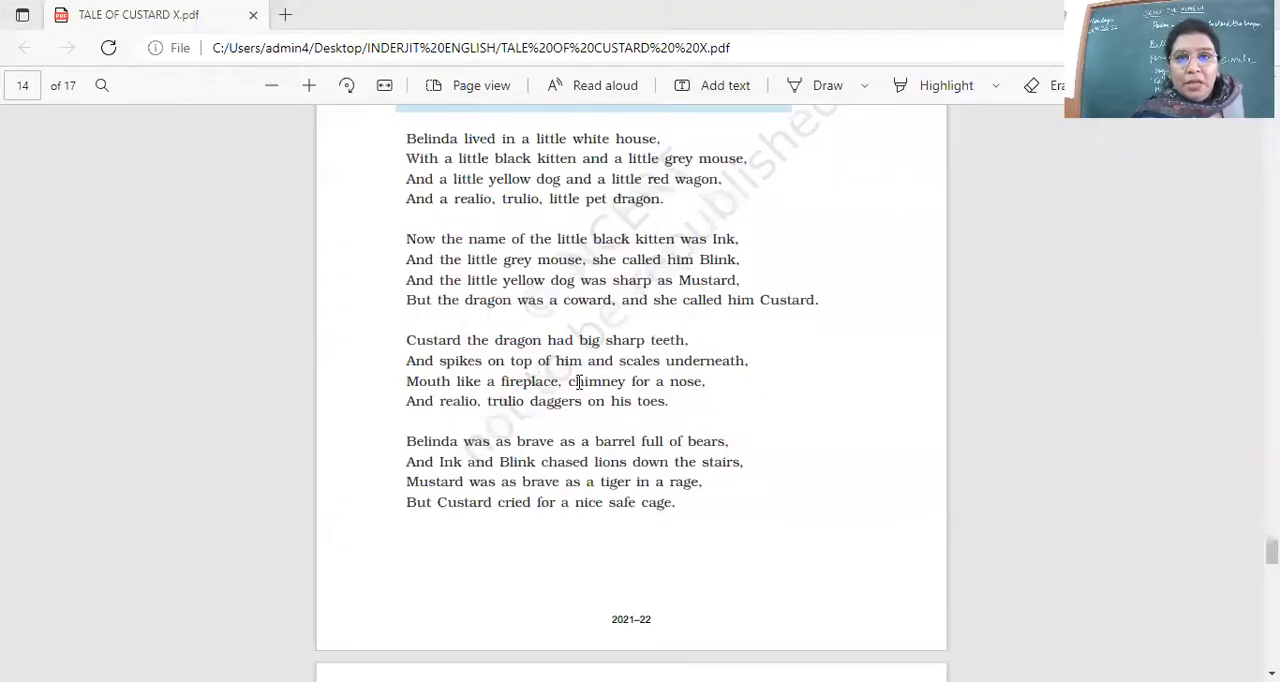
mouse_move(471, 389)
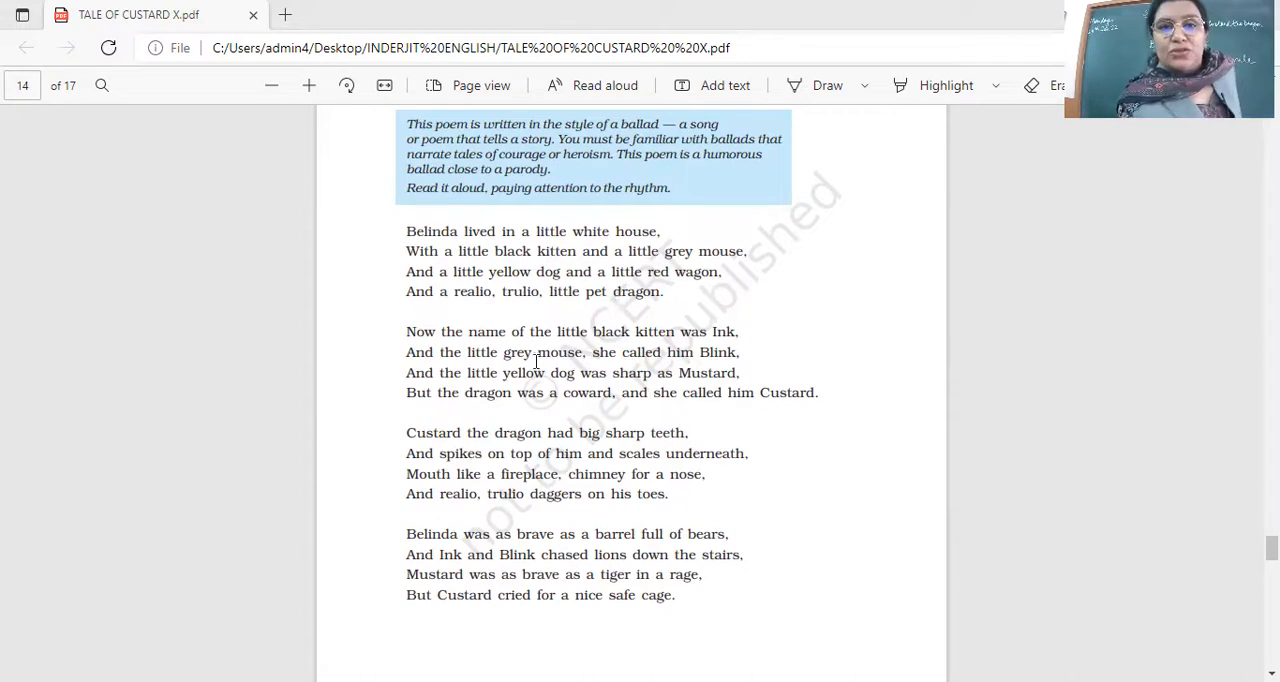
mouse_move(715, 368)
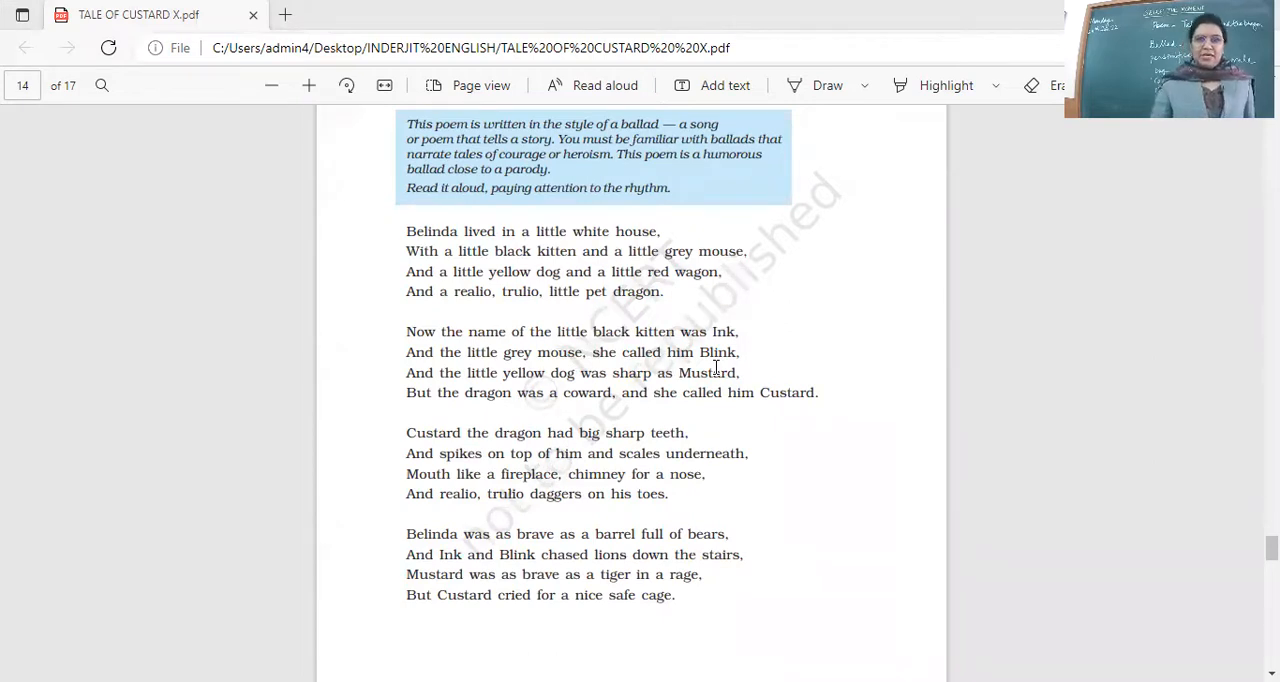
scroll("down", 3)
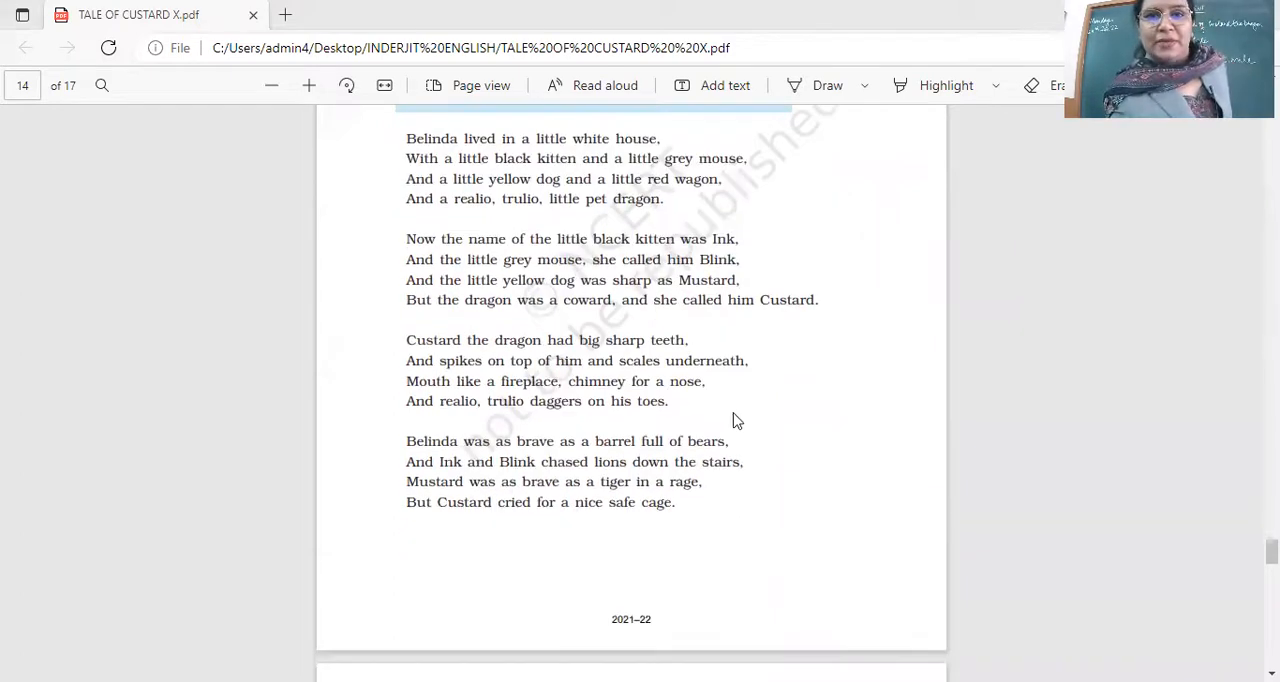
scroll("down", 3)
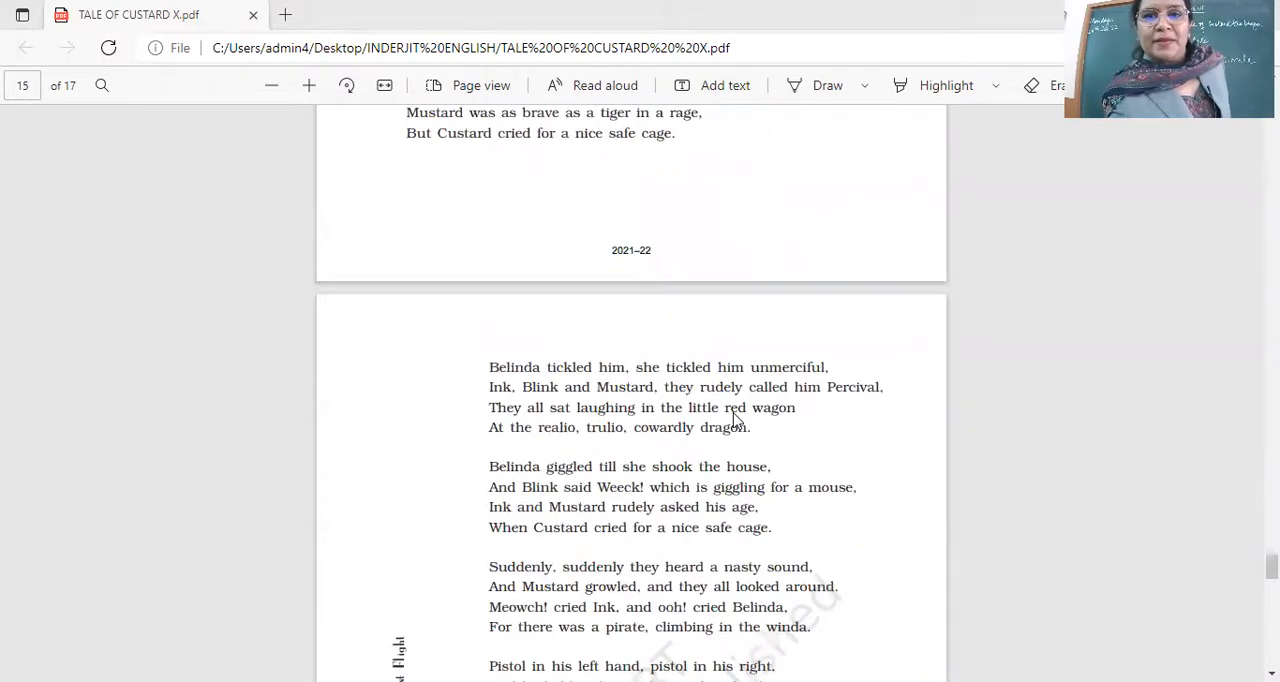